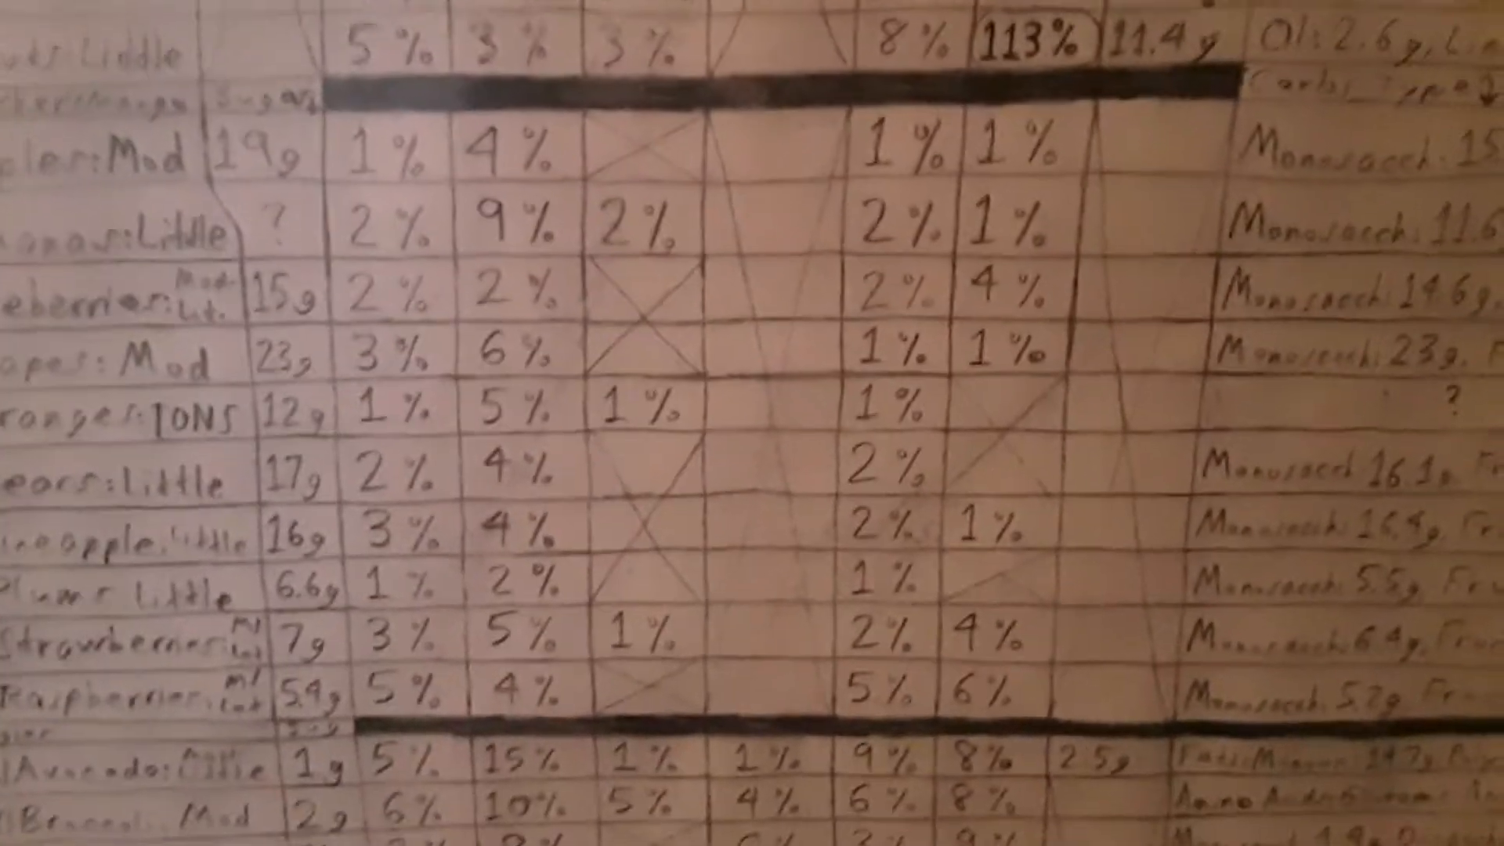
scroll(down, 3)
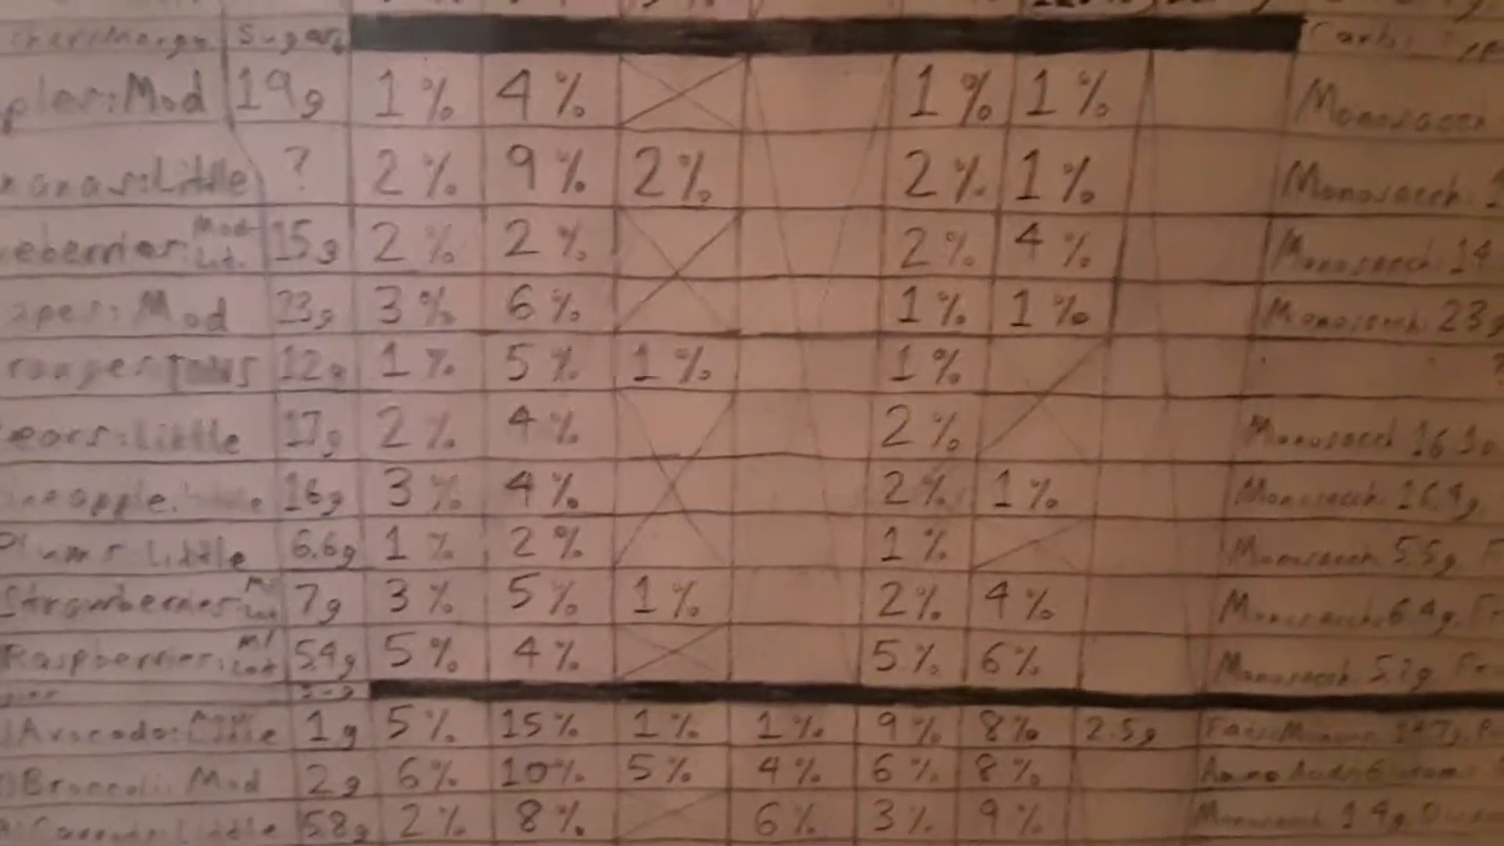